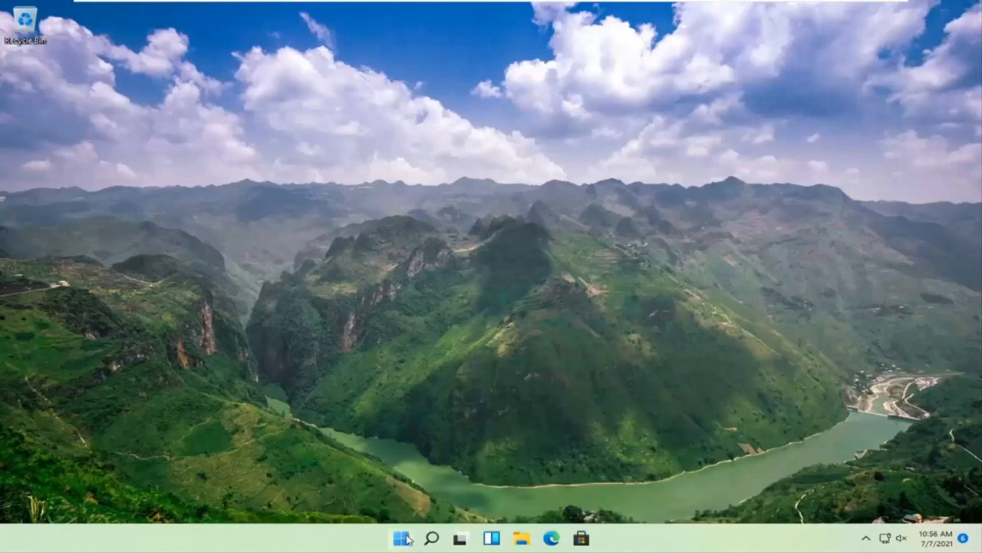
Open Windows Settings from the Start button's quick link menu.
right_click(401, 534)
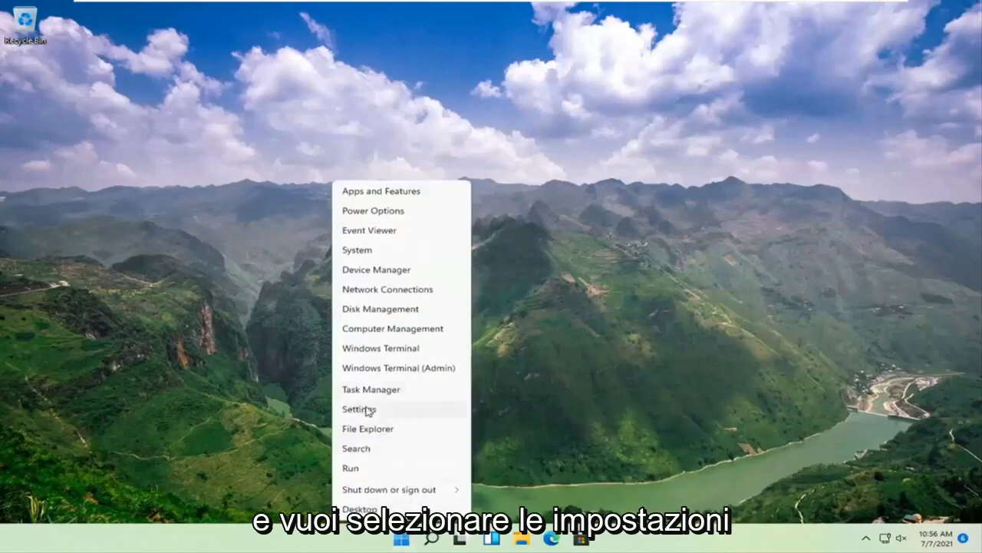
left_click(362, 408)
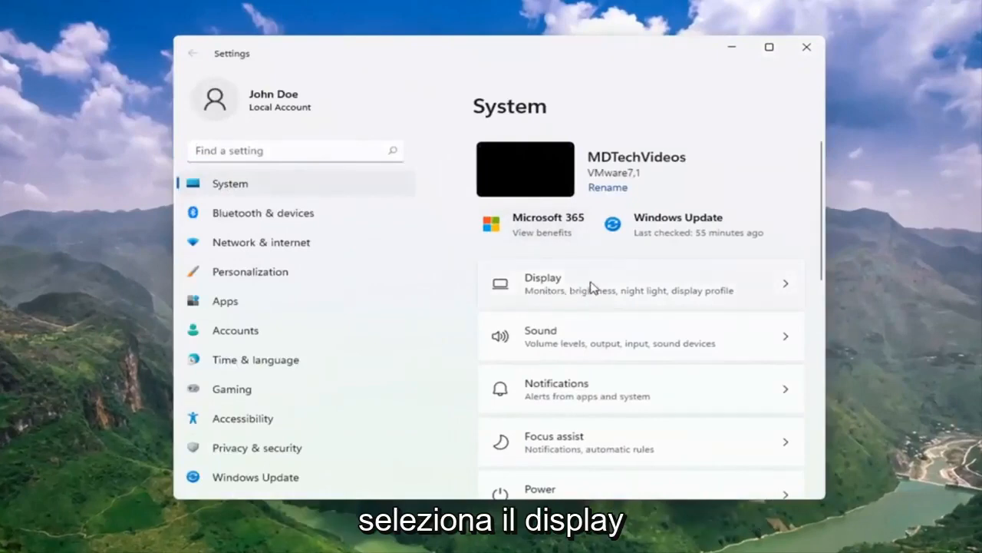
Expand the Multiple displays section on the Display page to reveal the Detect option.
left_click(642, 284)
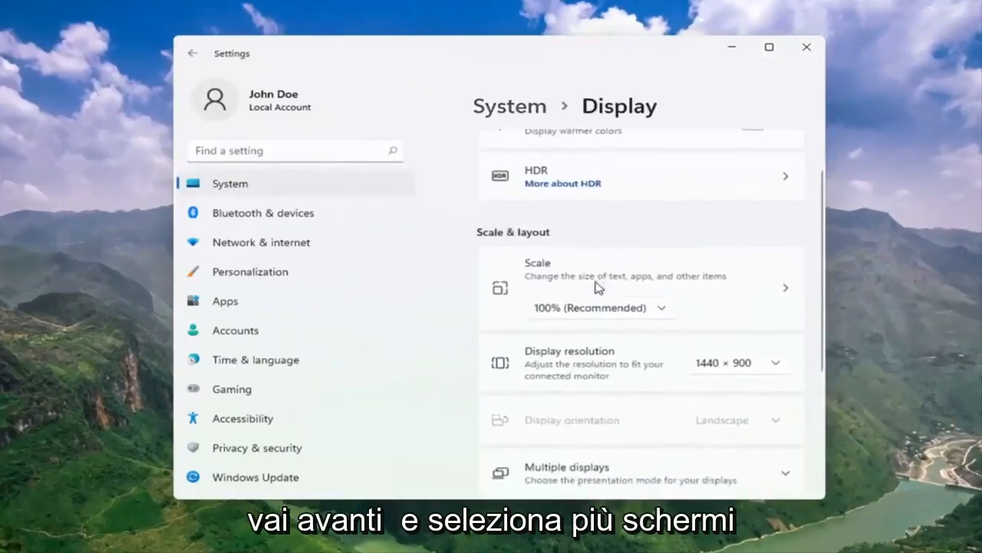
scroll("down", 3)
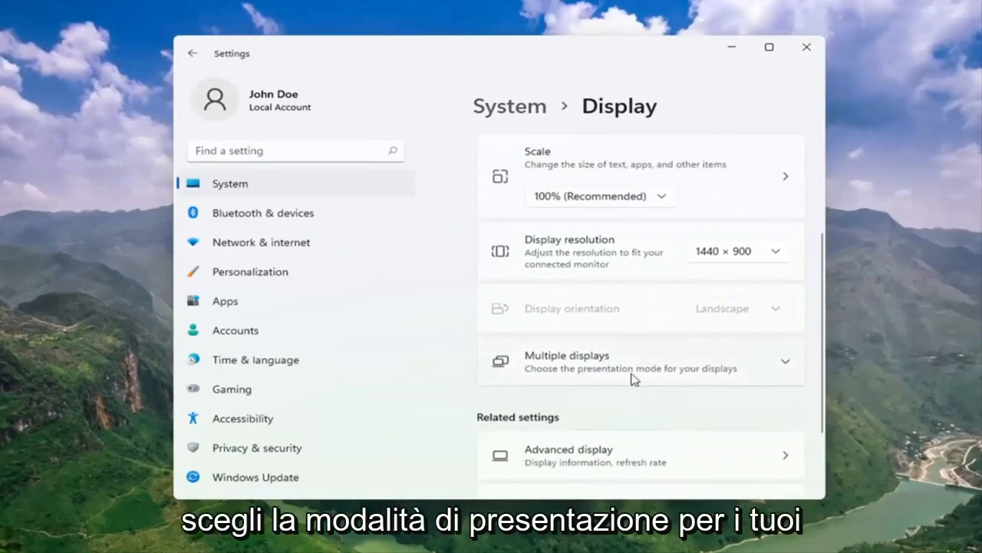
left_click(641, 363)
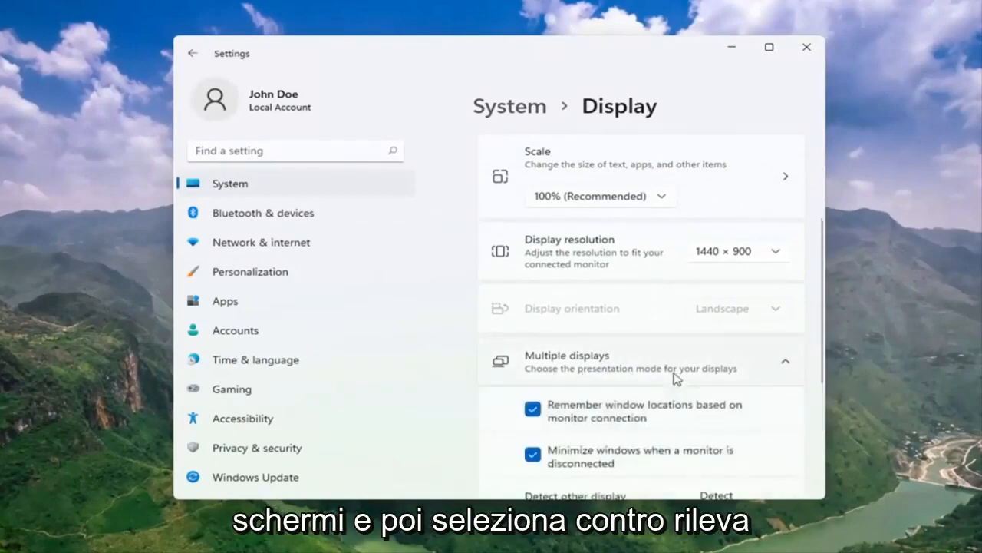
scroll("down", 3)
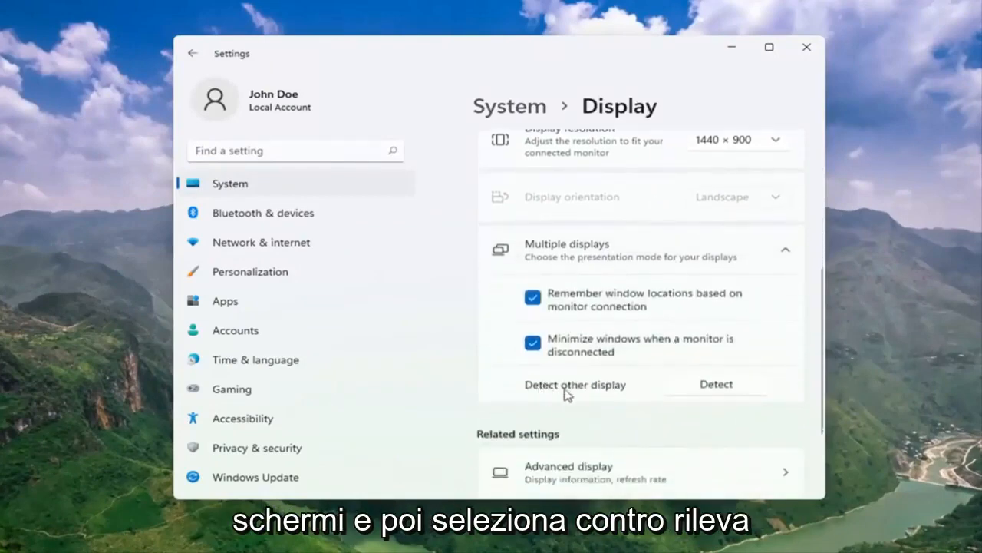
mouse_move(714, 390)
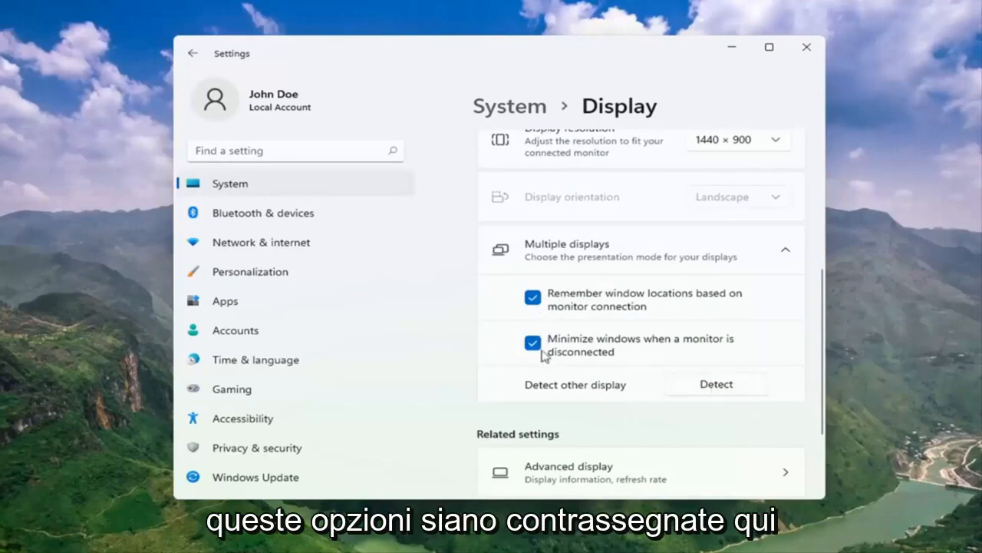
mouse_move(562, 310)
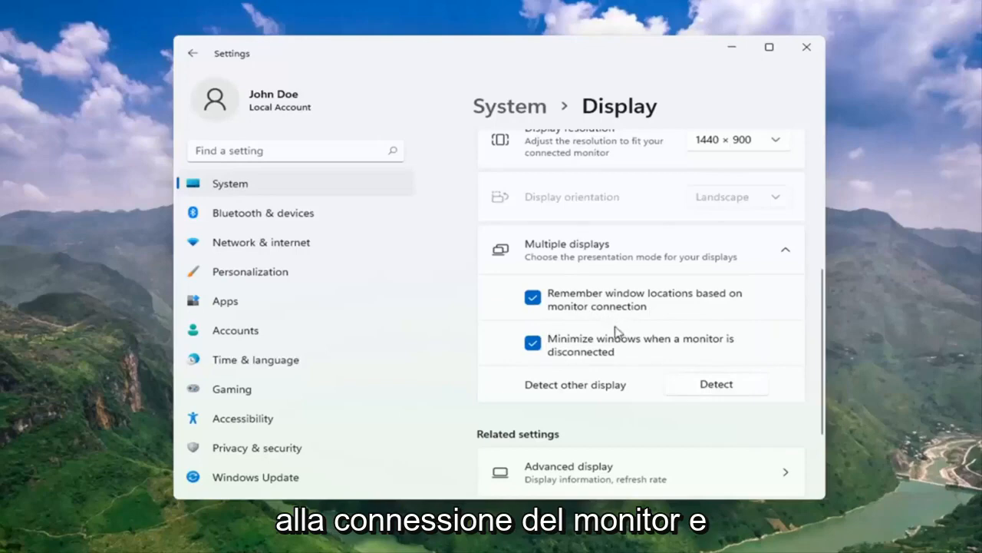
mouse_move(648, 353)
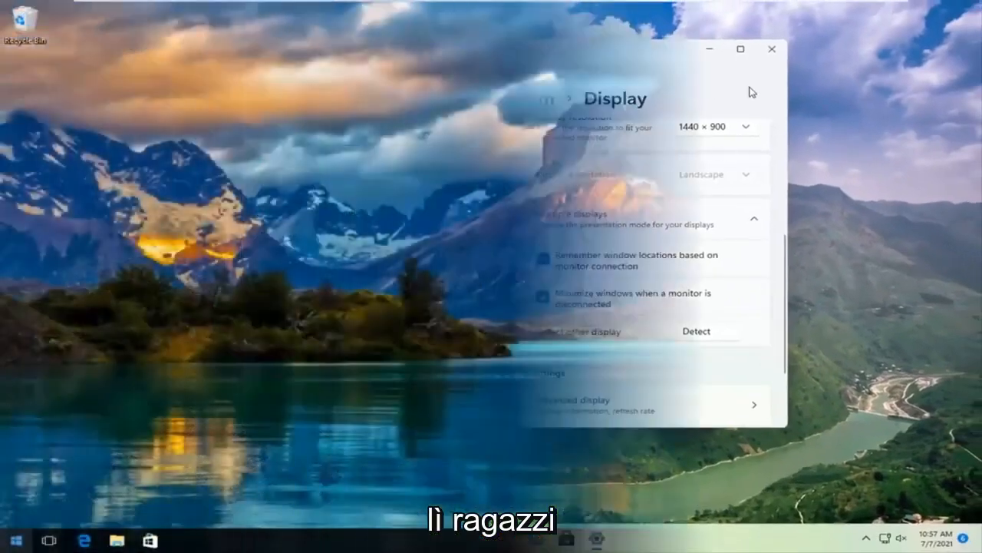
Search the Start menu for 'device manag' and launch Device Manager.
left_click(11, 536)
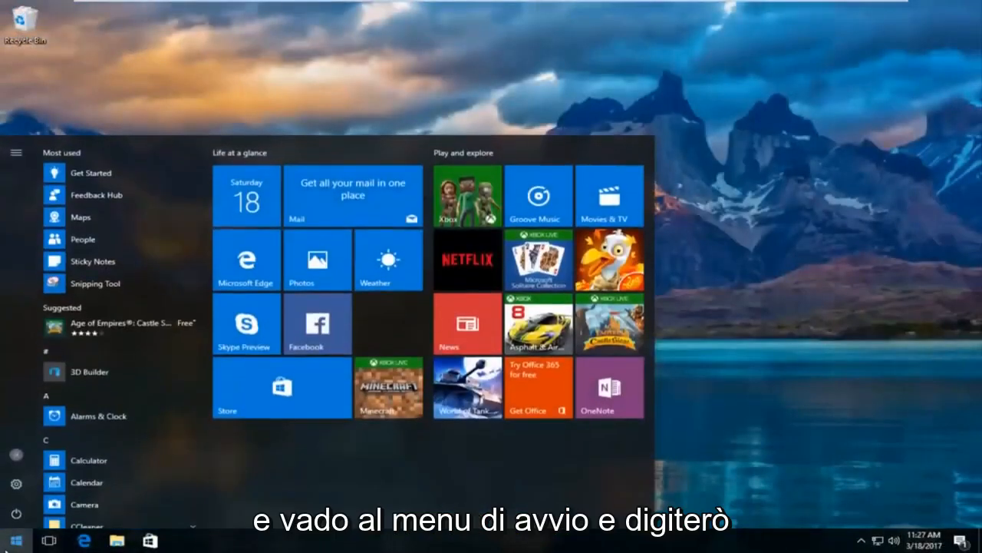
type("device manag")
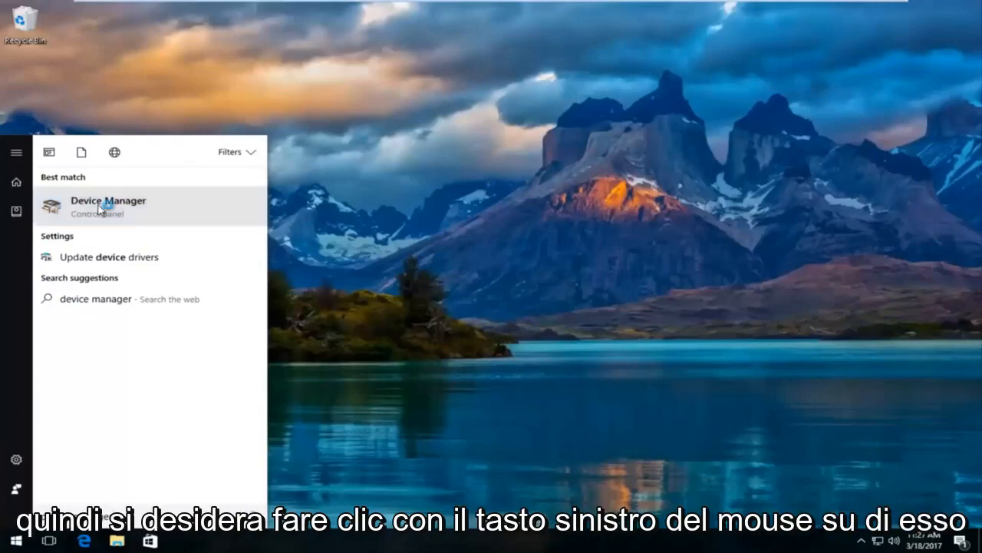
left_click(107, 205)
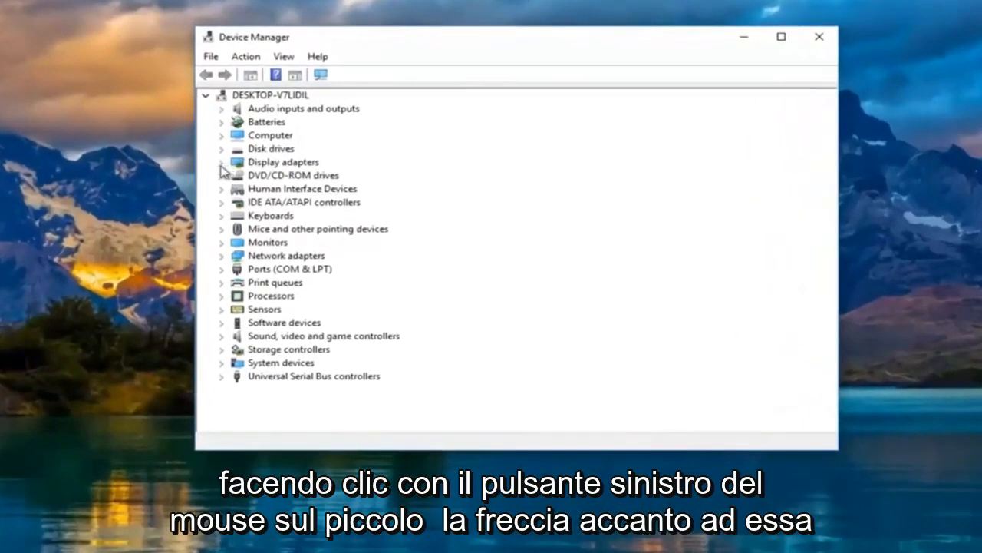
Start the Update Driver Software wizard for the VMware SVGA 3D display adapter.
left_click(221, 162)
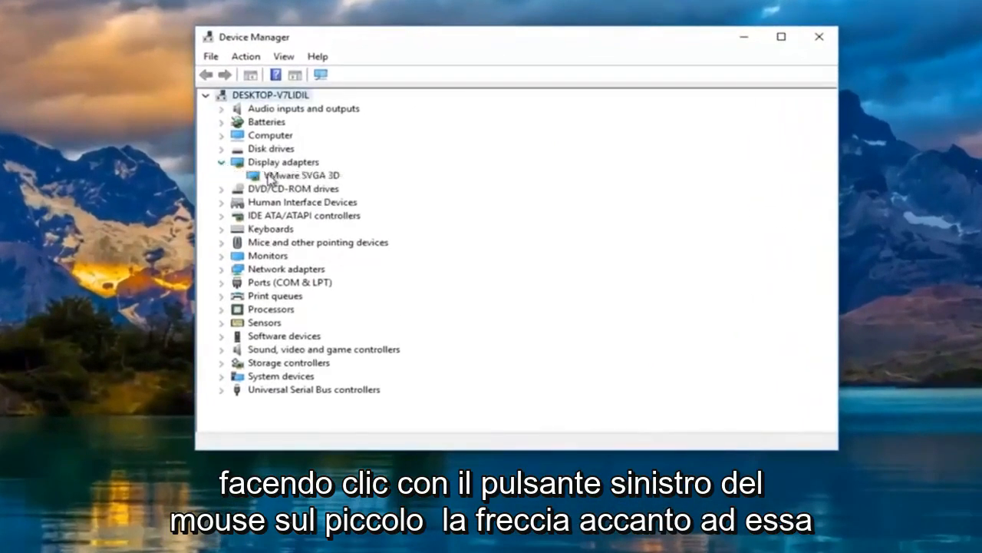
left_click(301, 175)
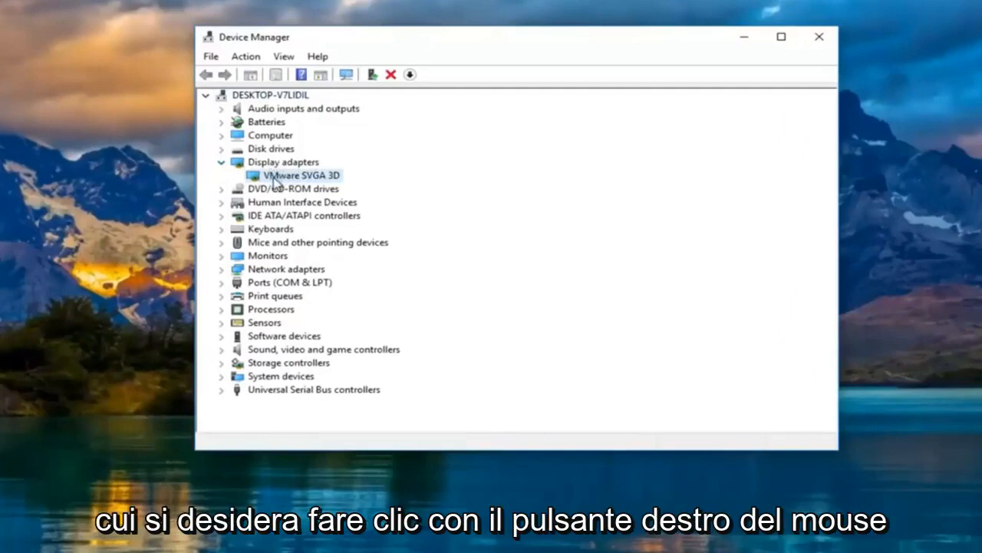
right_click(277, 175)
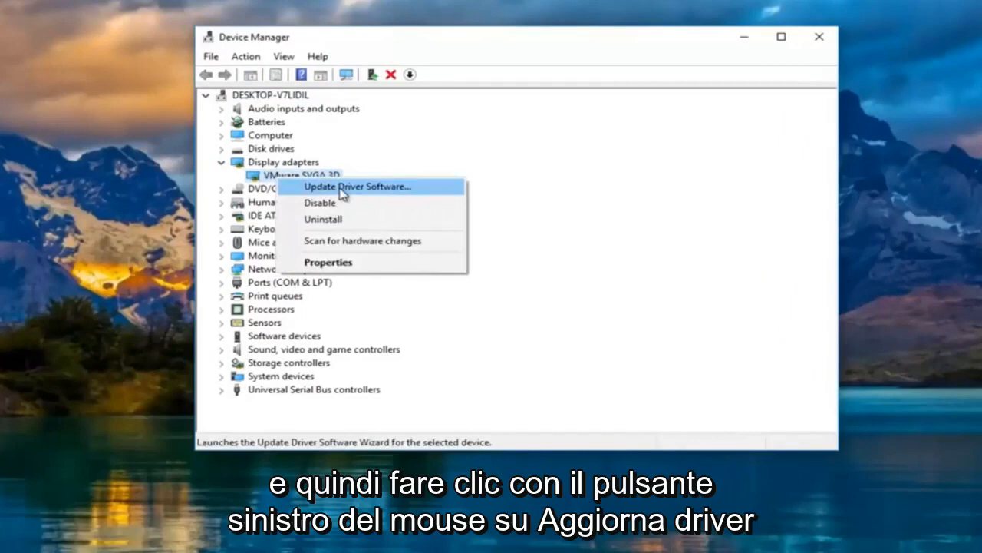
left_click(356, 188)
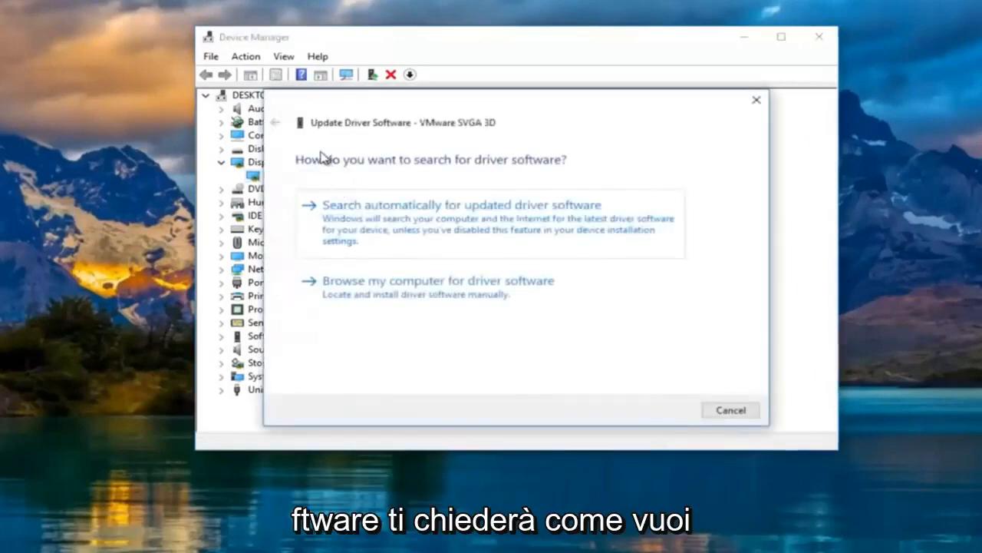
mouse_move(497, 166)
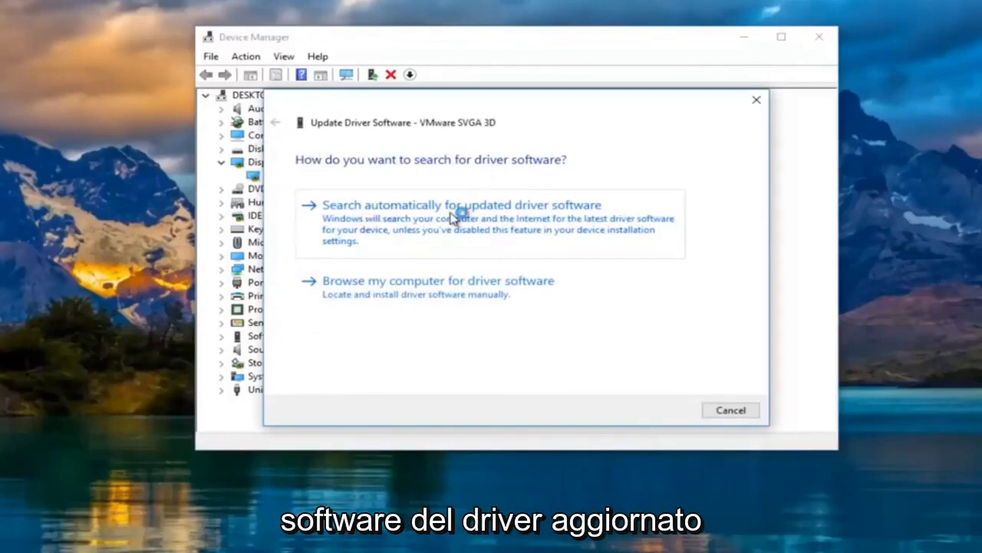
Search automatically for an updated driver, find it current, and cancel the wizard.
left_click(461, 206)
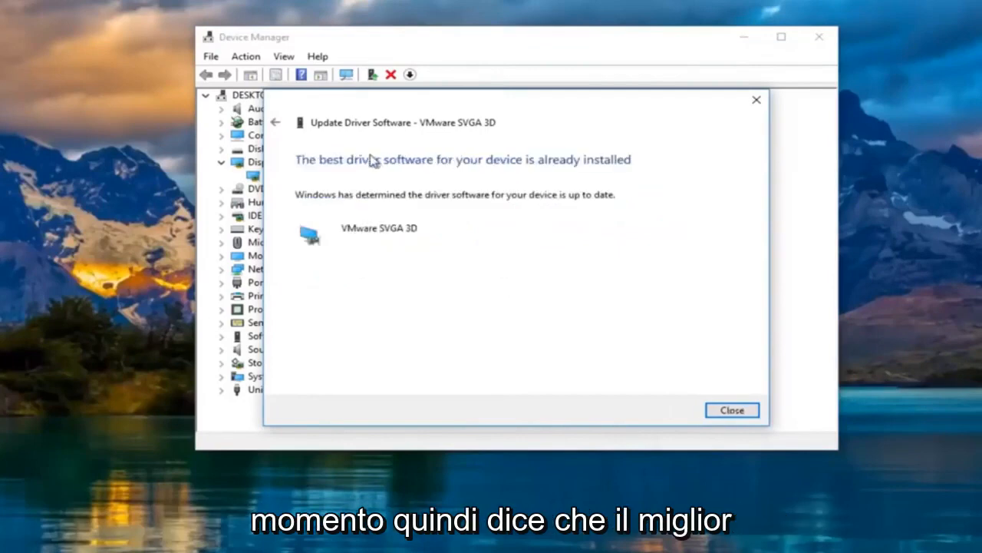
mouse_move(384, 187)
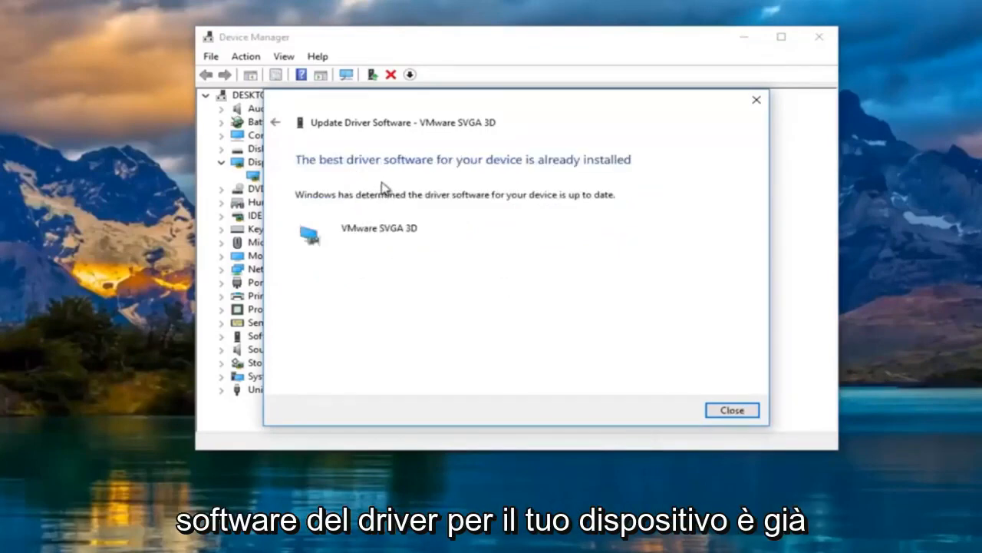
mouse_move(372, 207)
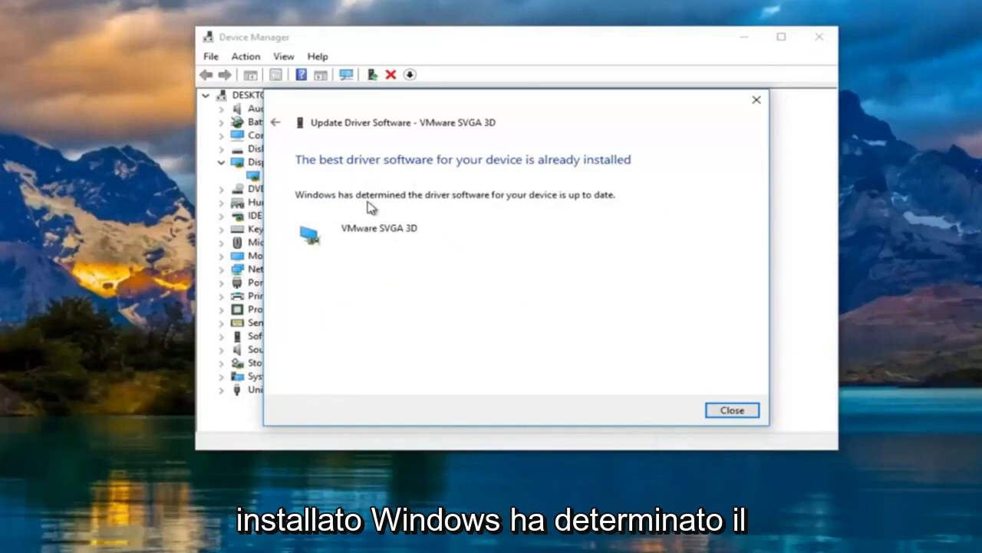
mouse_move(537, 212)
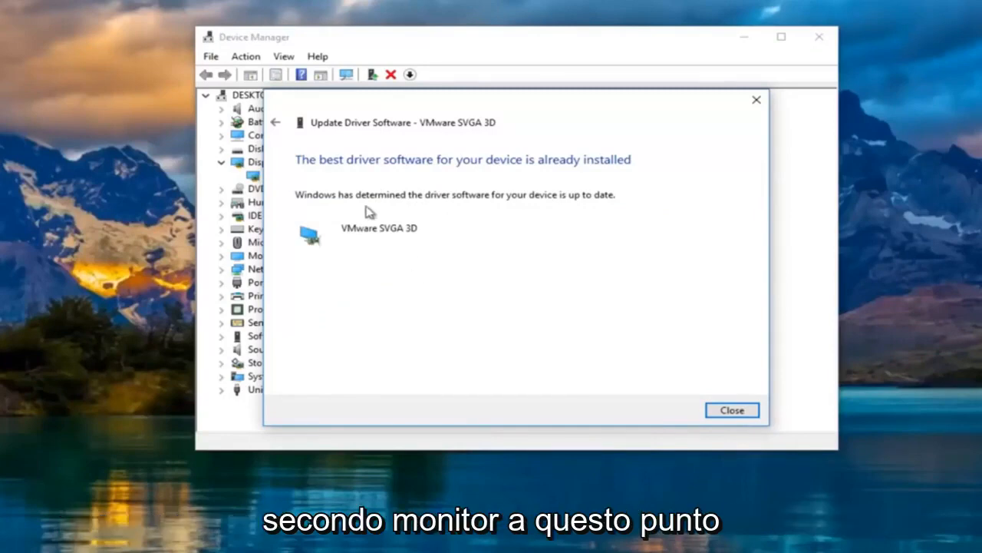
mouse_move(277, 123)
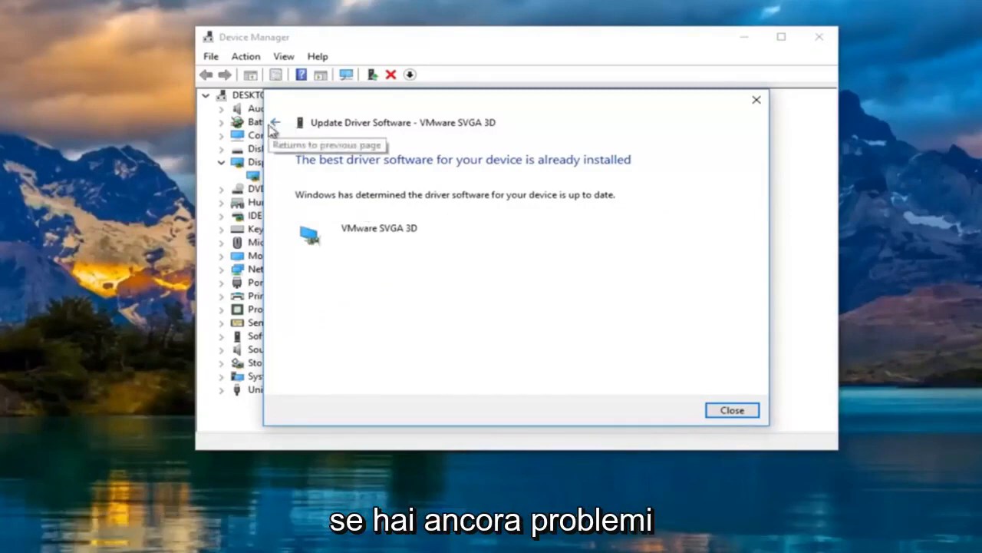
left_click(275, 123)
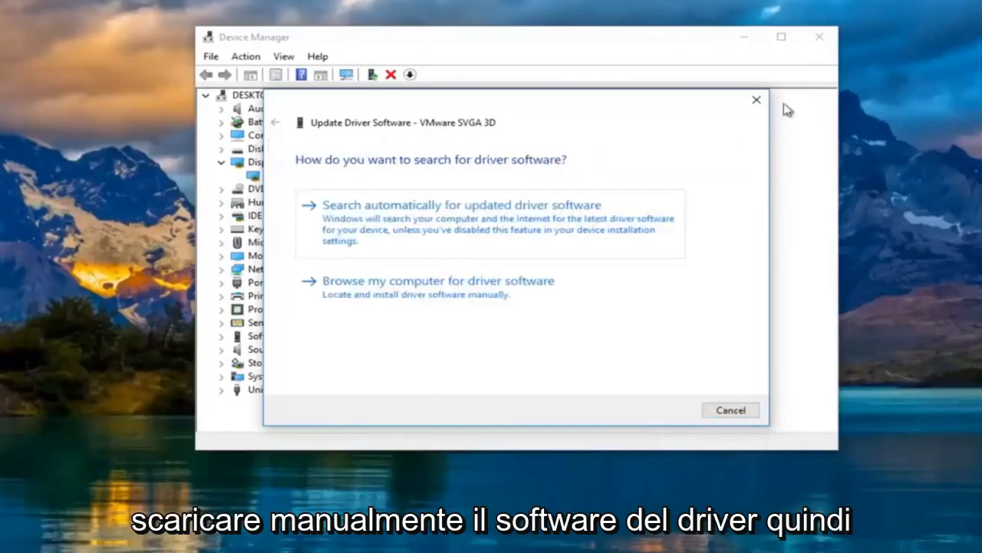
left_click(755, 102)
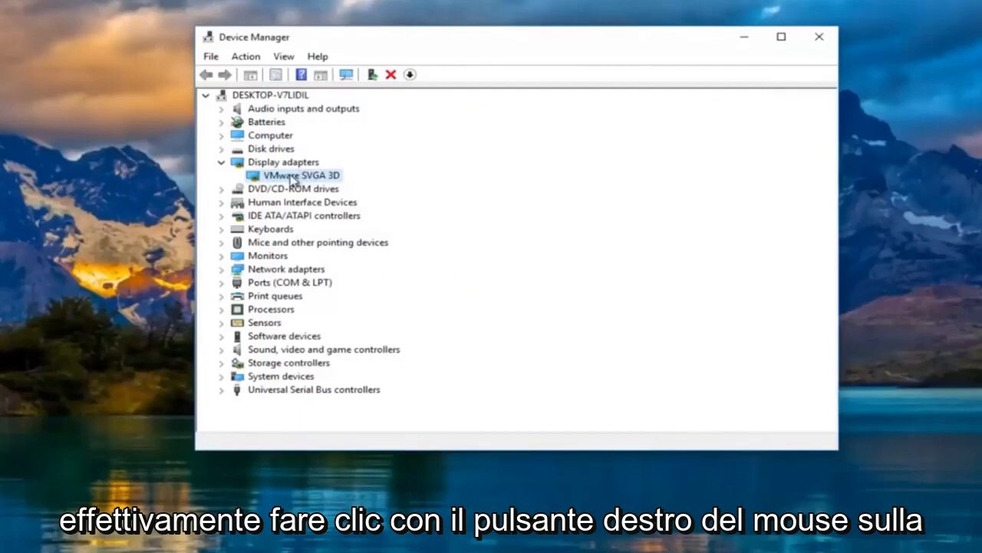
right_click(299, 175)
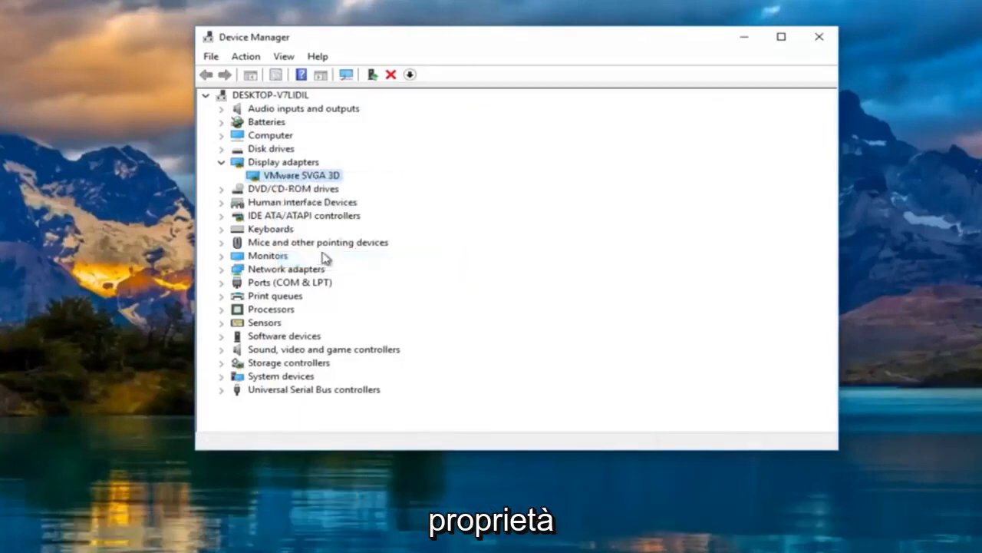
double_click(301, 175)
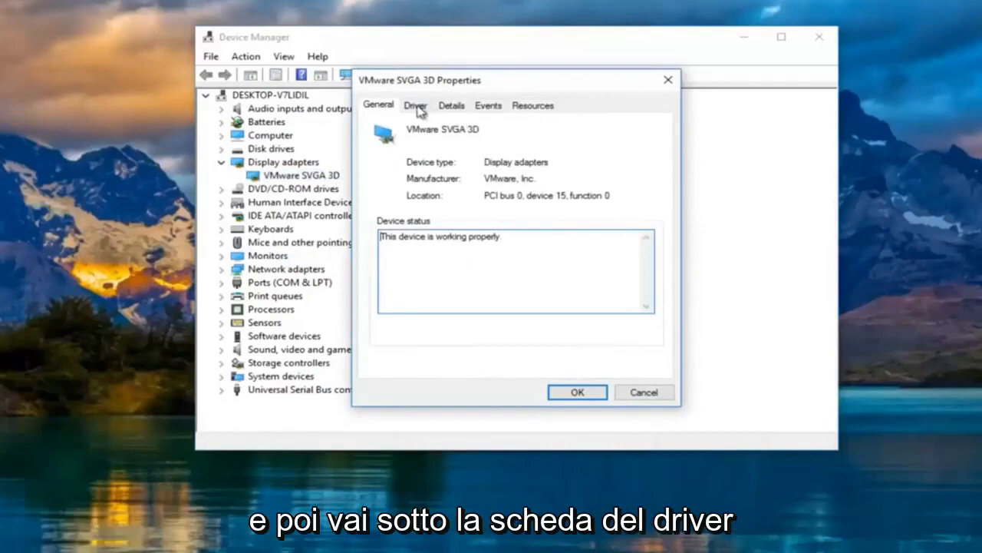
left_click(415, 104)
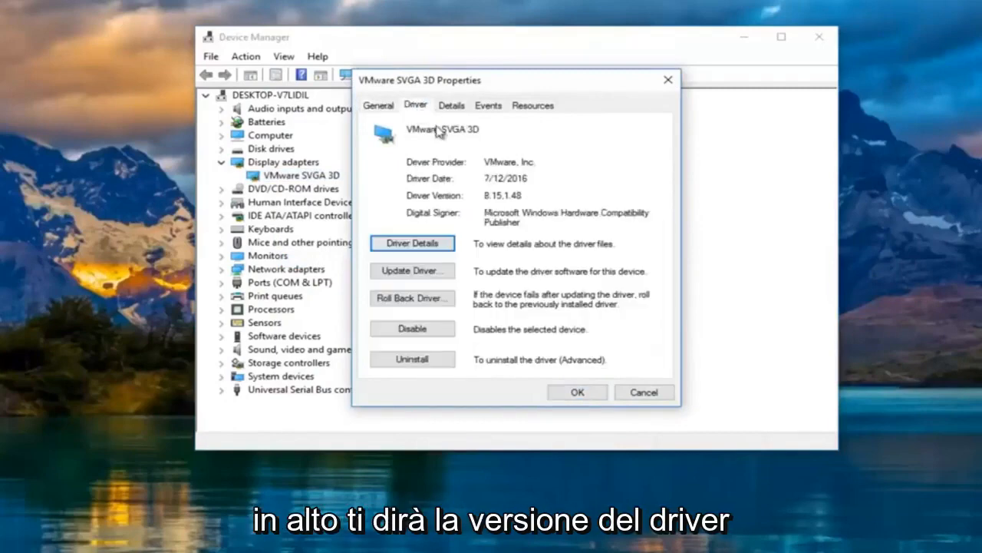
mouse_move(485, 205)
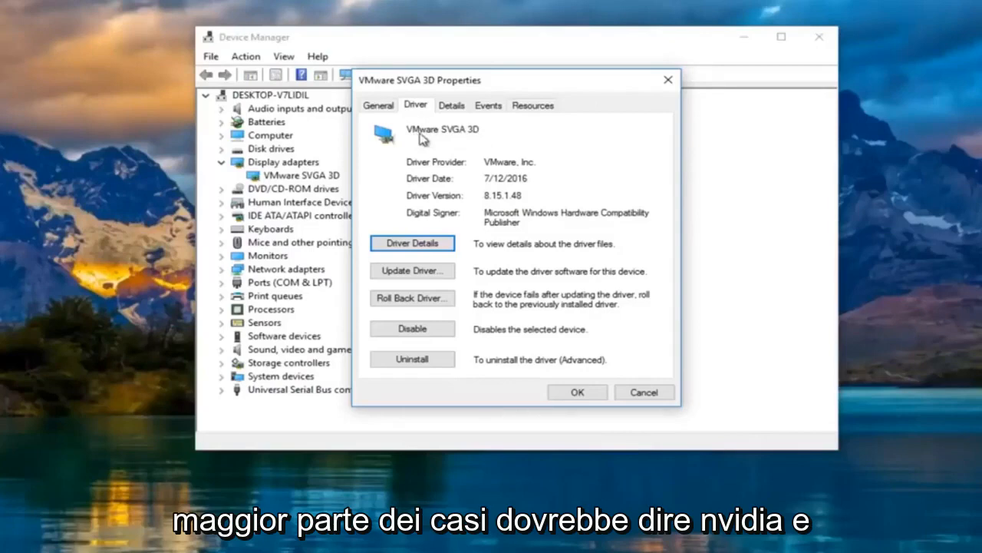
mouse_move(448, 147)
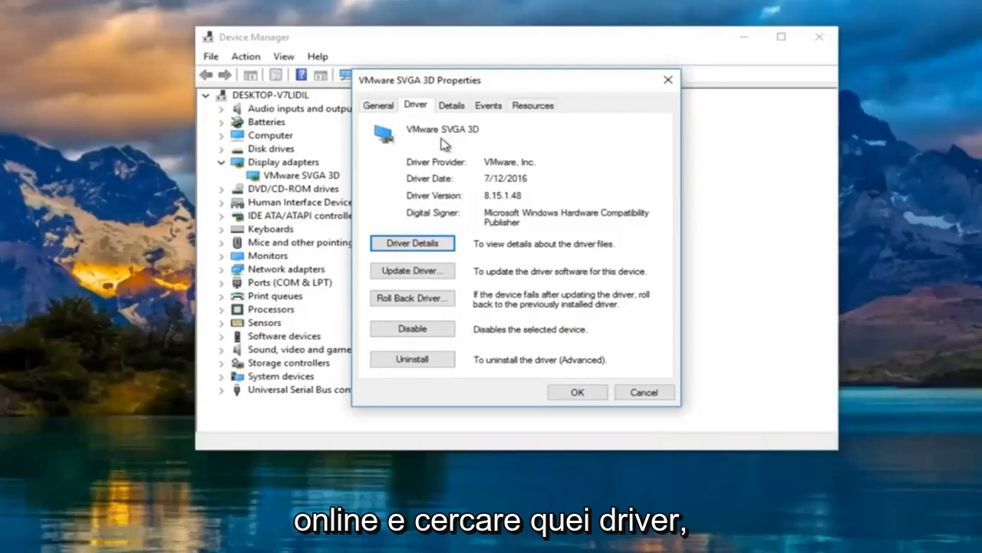
mouse_move(446, 175)
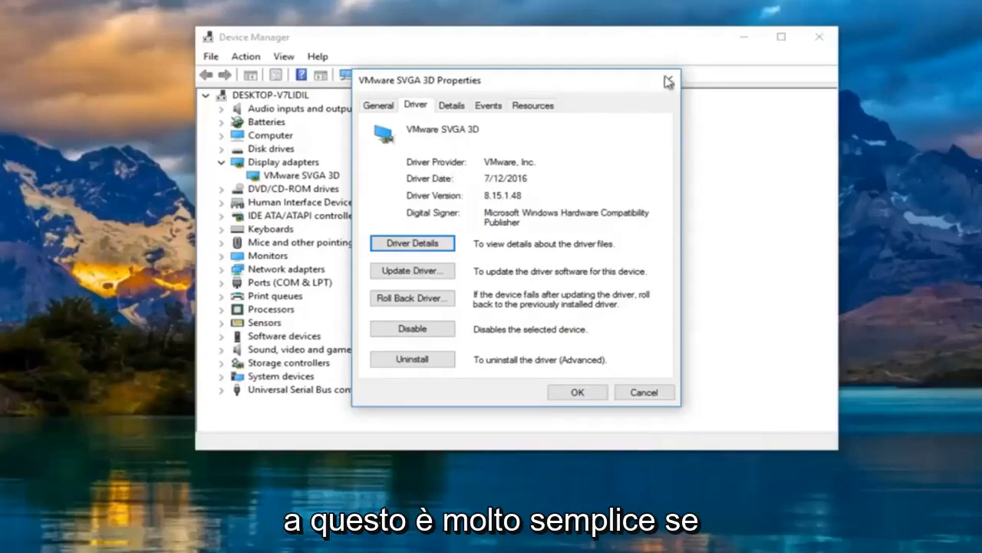
left_click(667, 80)
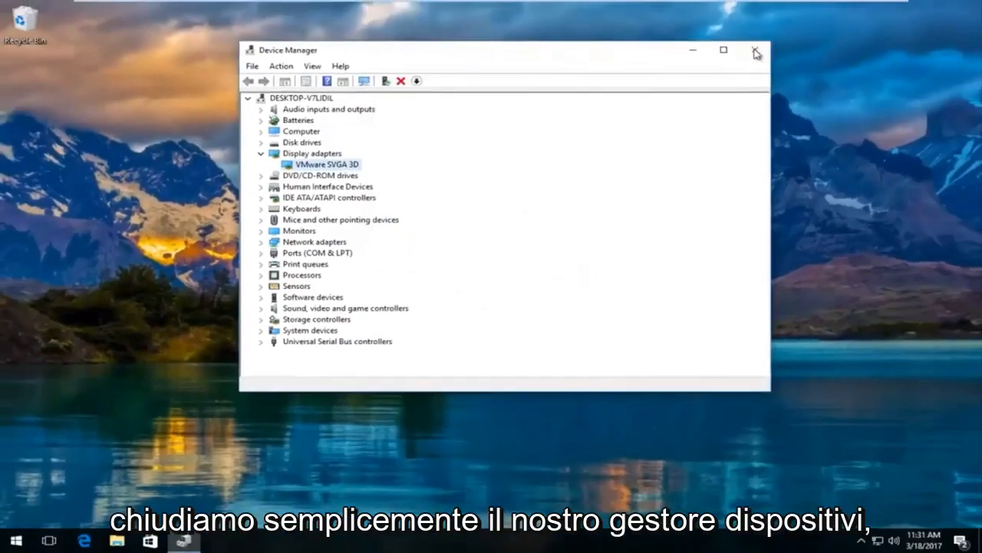
Close Device Manager and launch the Edge browser from the taskbar.
left_click(755, 49)
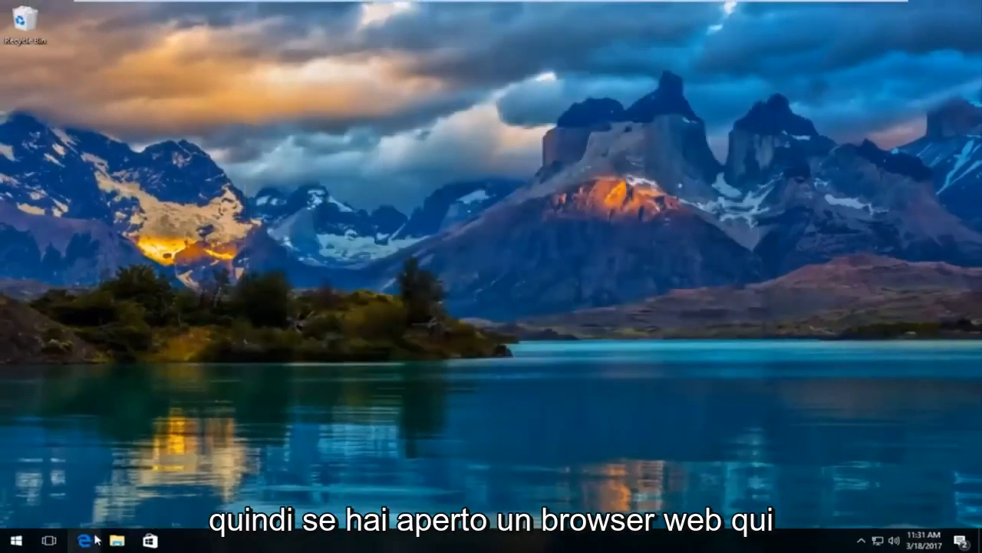
left_click(84, 540)
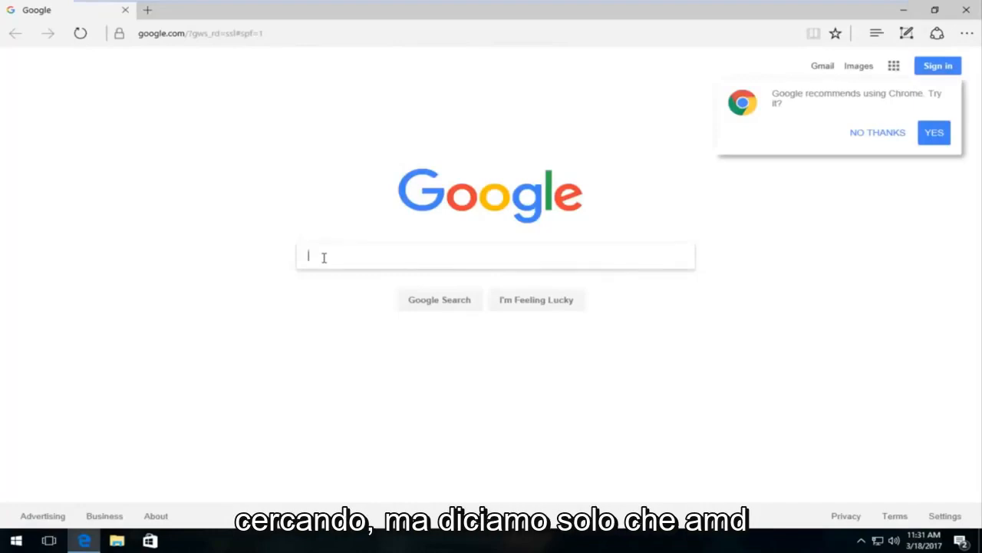
Search Google for 'amd driver update' and open the AMD Driver Autodetect result.
type("amd driver u[p=")
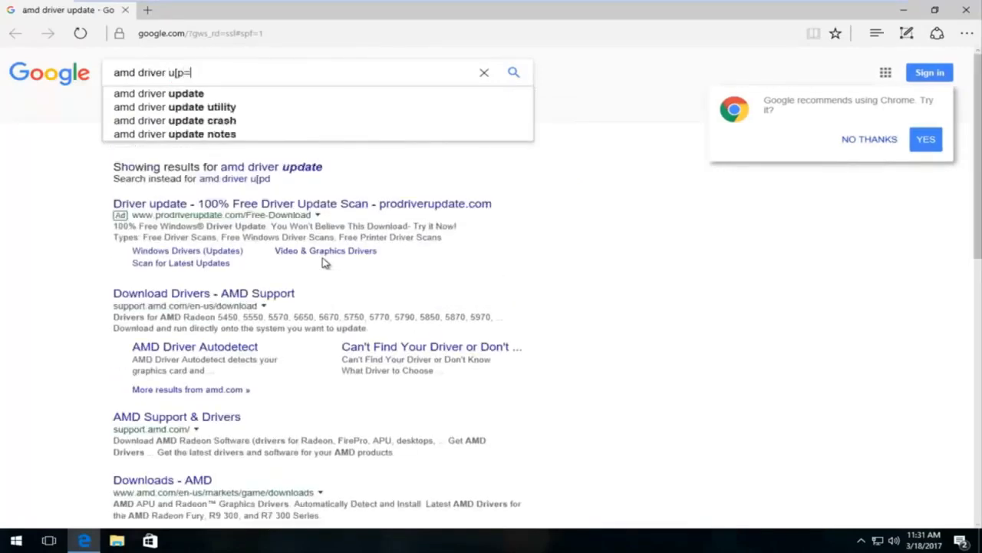
key("Enter")
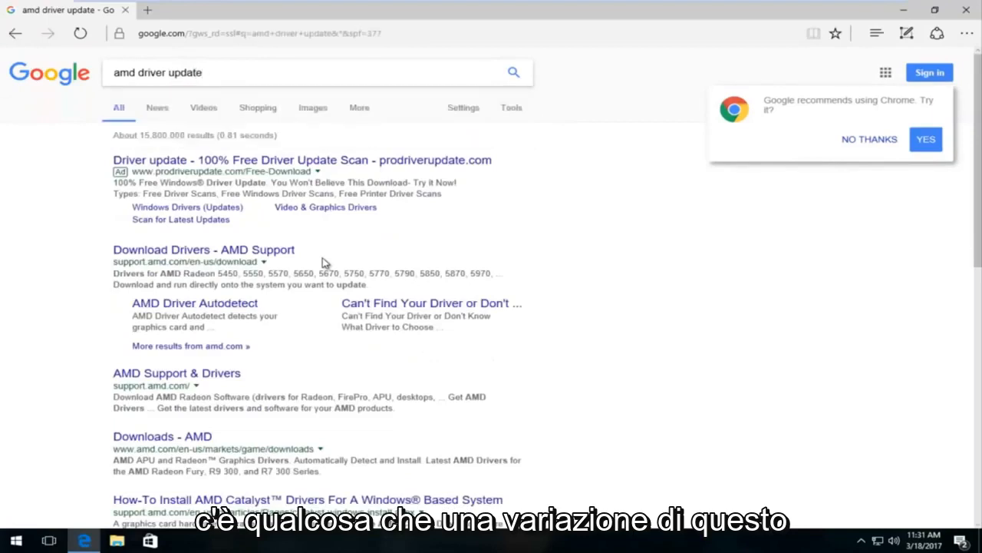
mouse_move(153, 288)
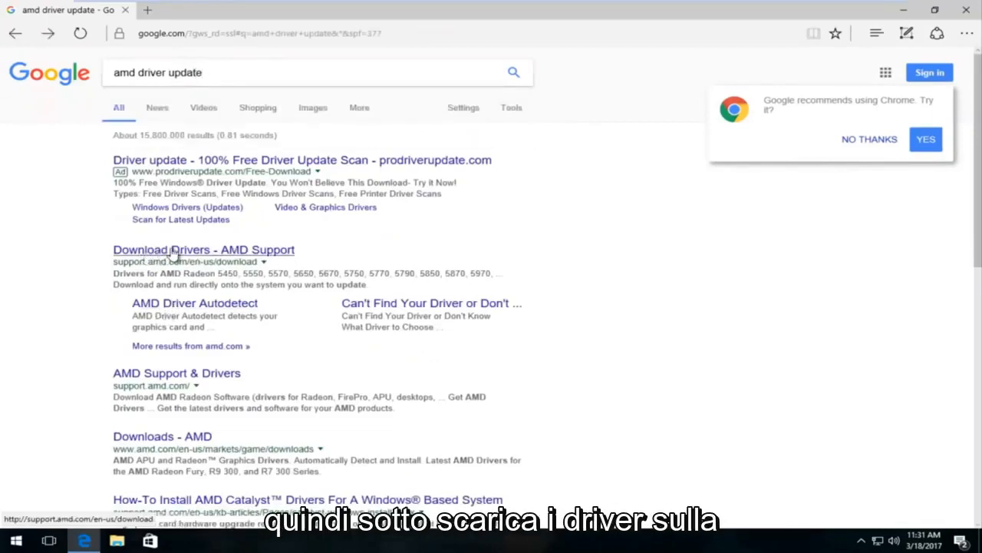
mouse_move(188, 310)
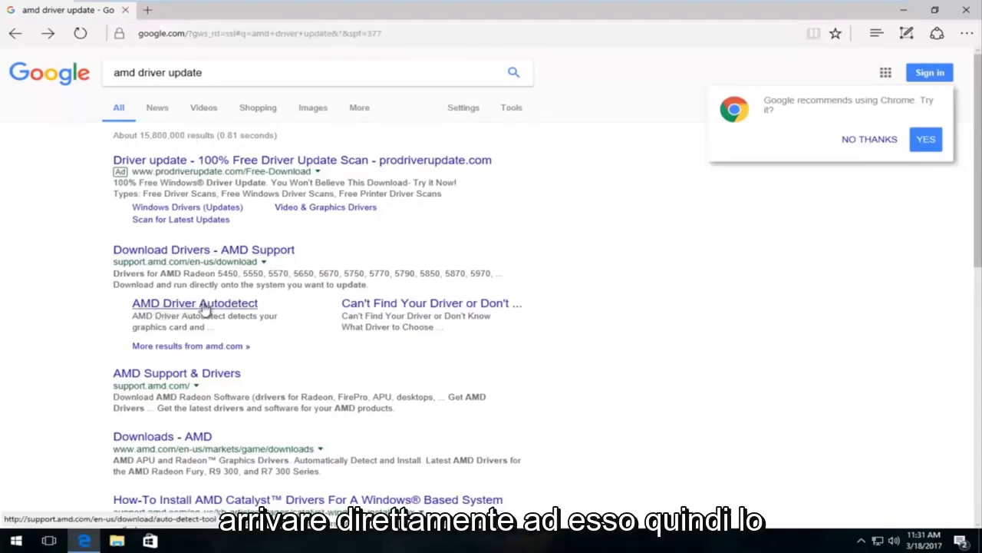
left_click(194, 304)
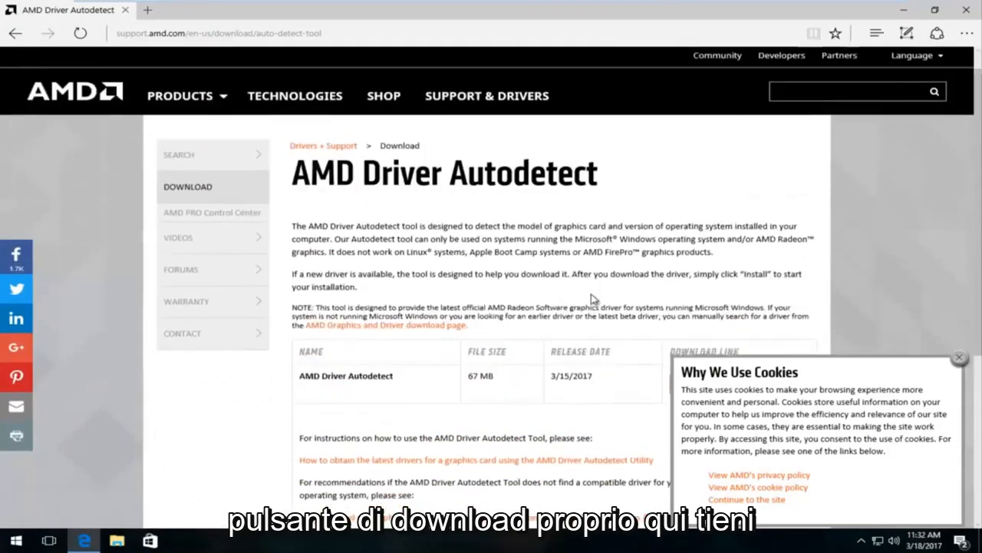
scroll("down", 3)
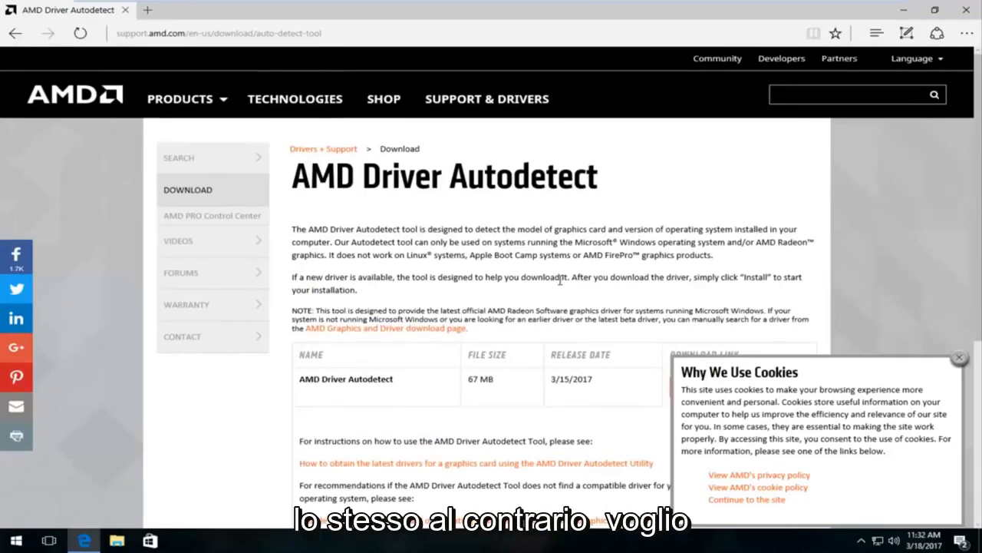
scroll("down", 3)
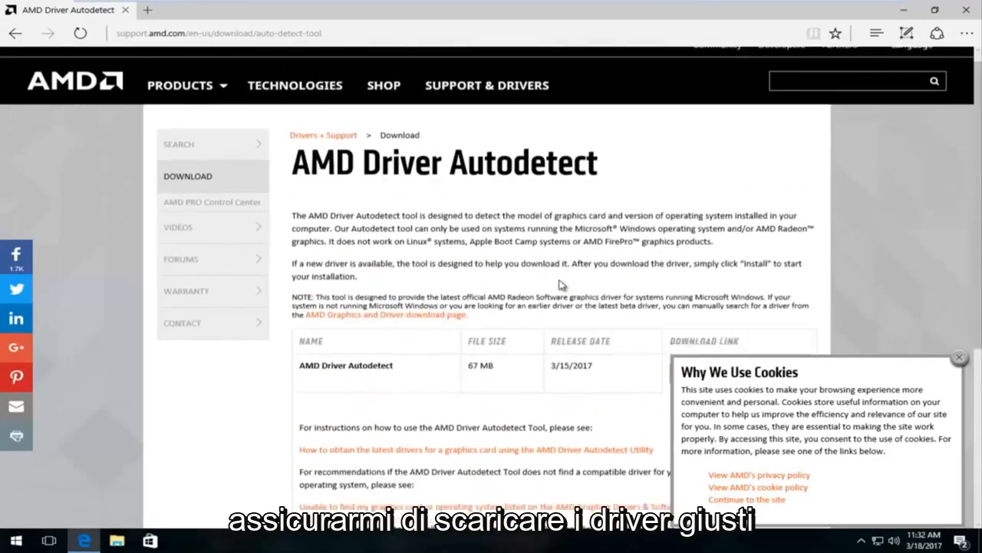